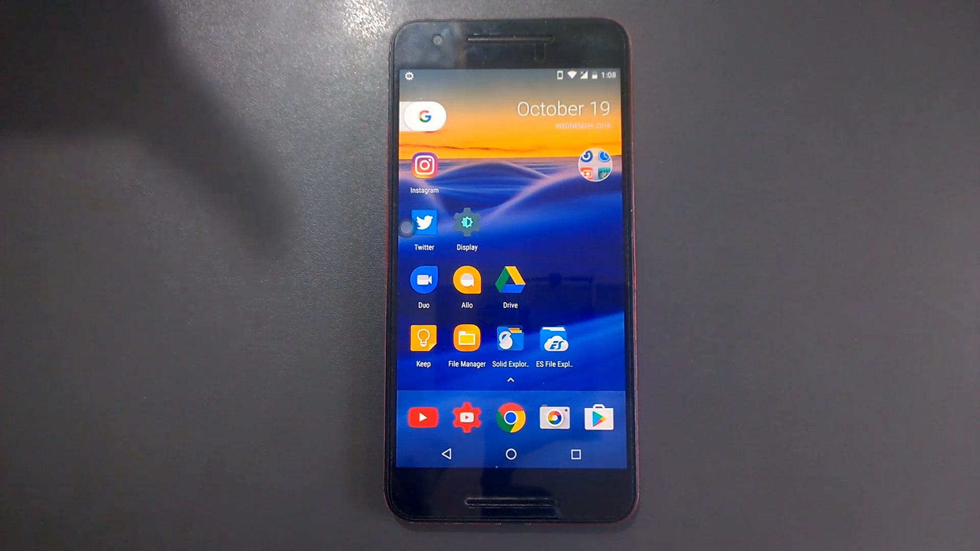
{"action": "left_click", "coordinate": [510, 454]}
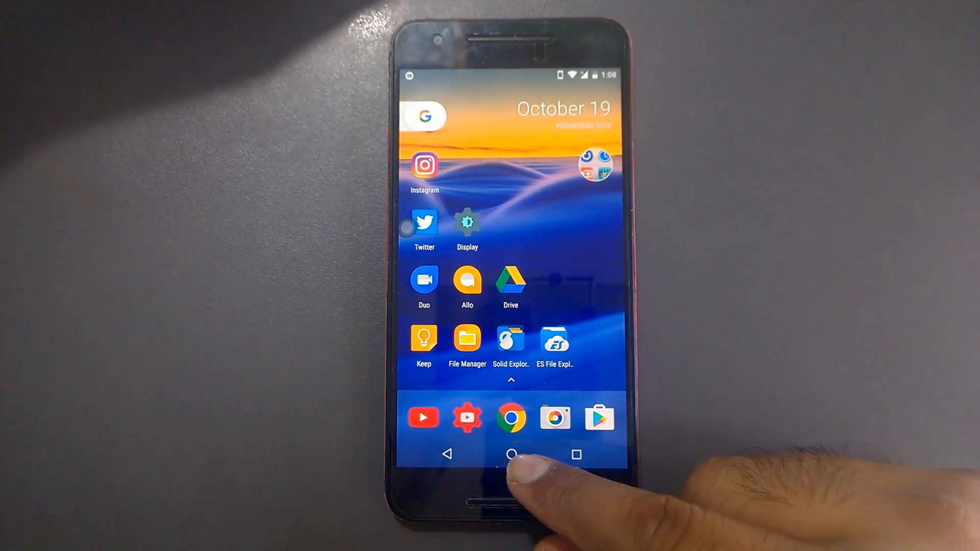
{"action": "left_click", "coordinate": [510, 454]}
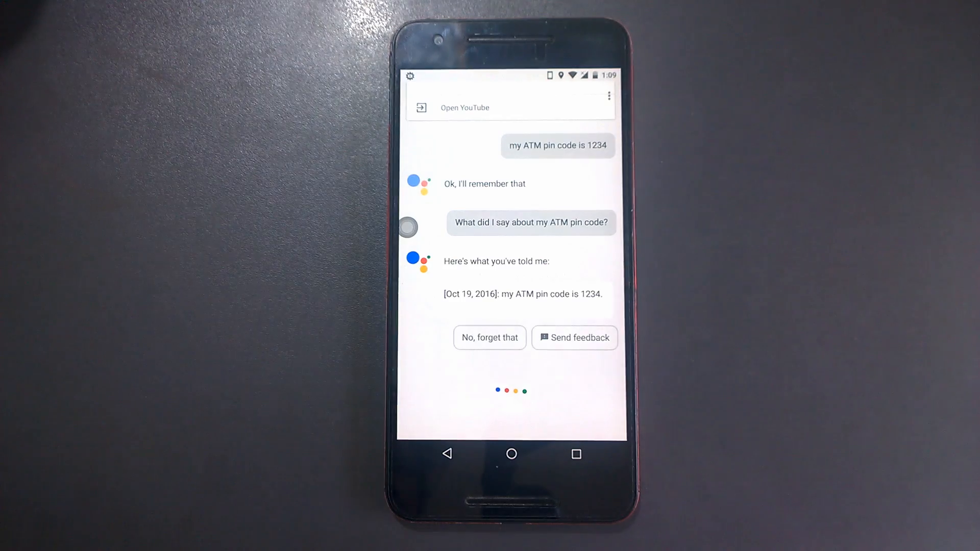
{"action": "type", "text": "what was my ATM pin code"}
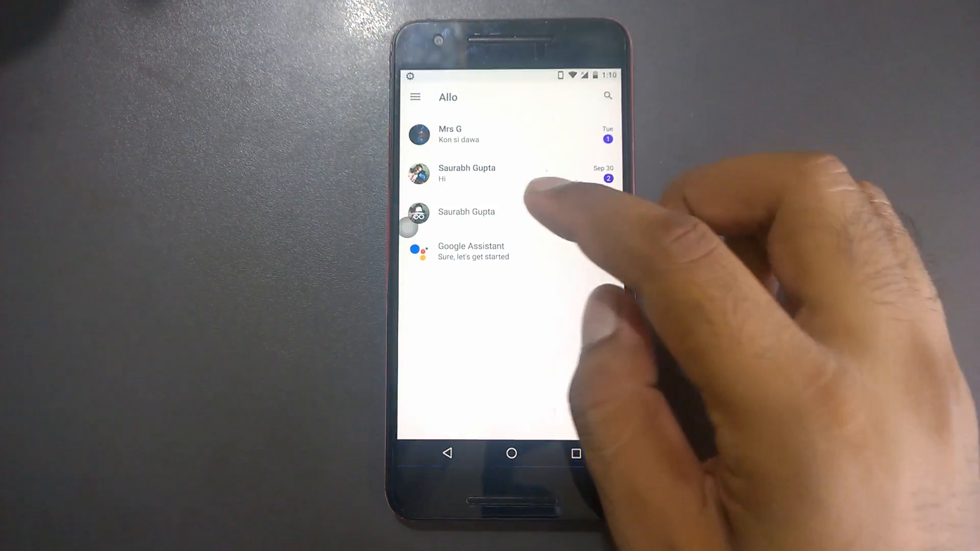
Step: In the Allo Assistant chat, ask 'What can you do?' and return home
{"action": "left_click", "coordinate": [470, 251]}
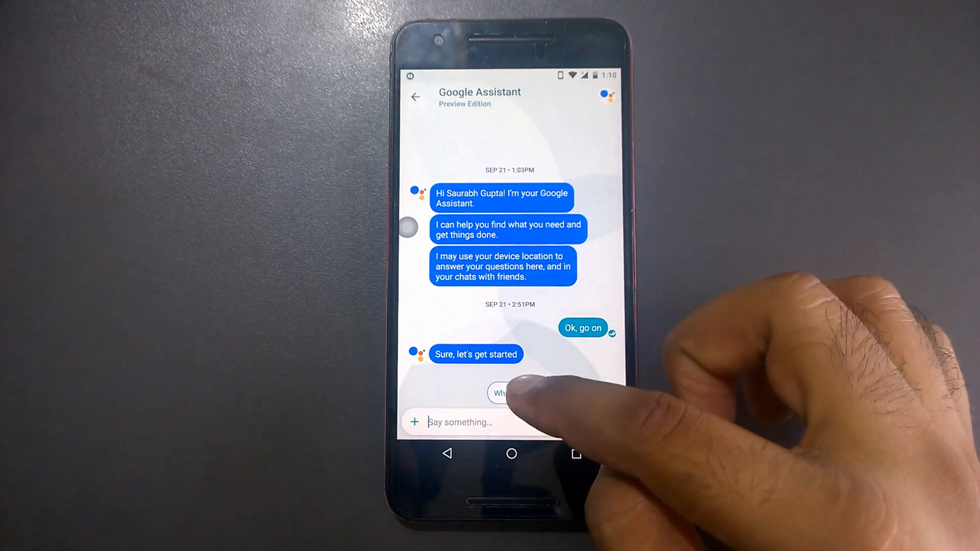
{"action": "left_click", "coordinate": [505, 393]}
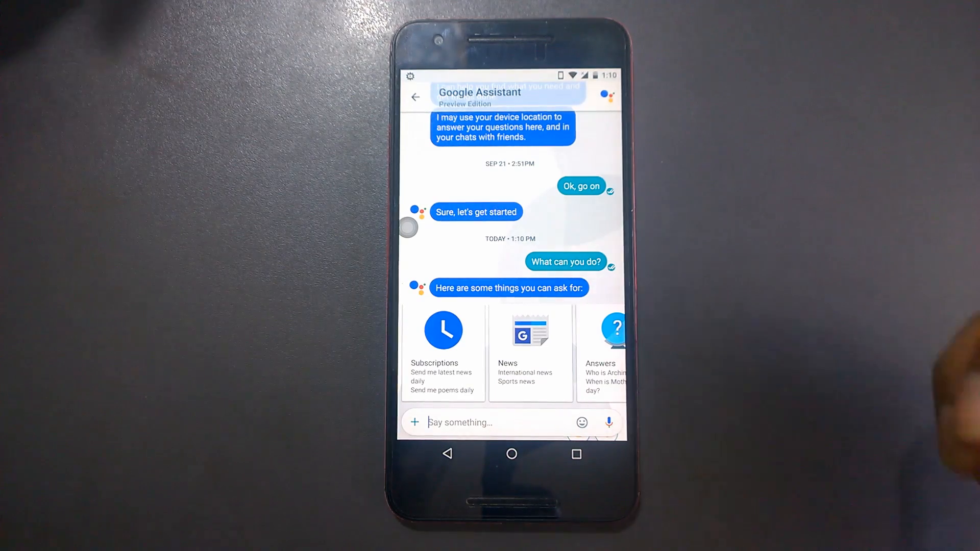
{"action": "left_click", "coordinate": [510, 453]}
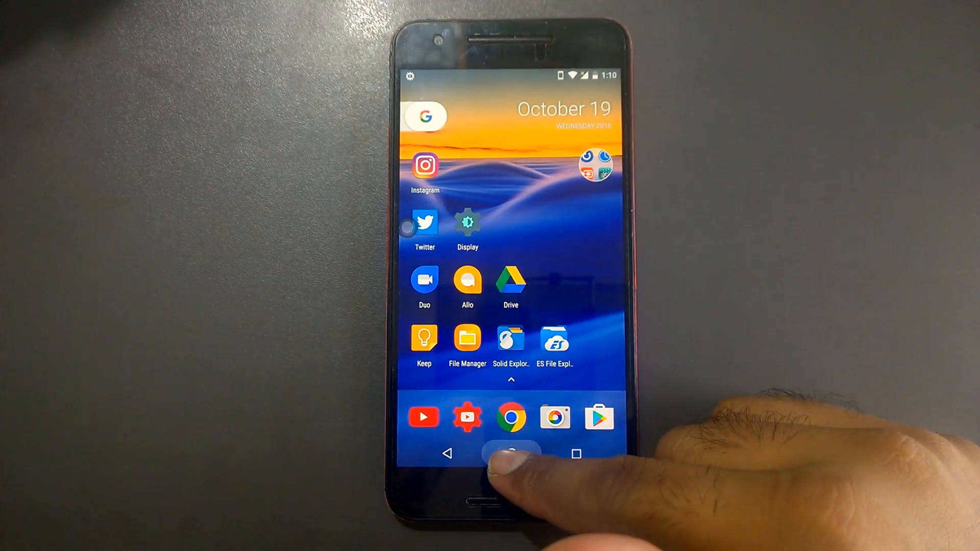
Step: Summon the Assistant for today's weather and reach the overflow menu's Settings
{"action": "left_click", "coordinate": [510, 453]}
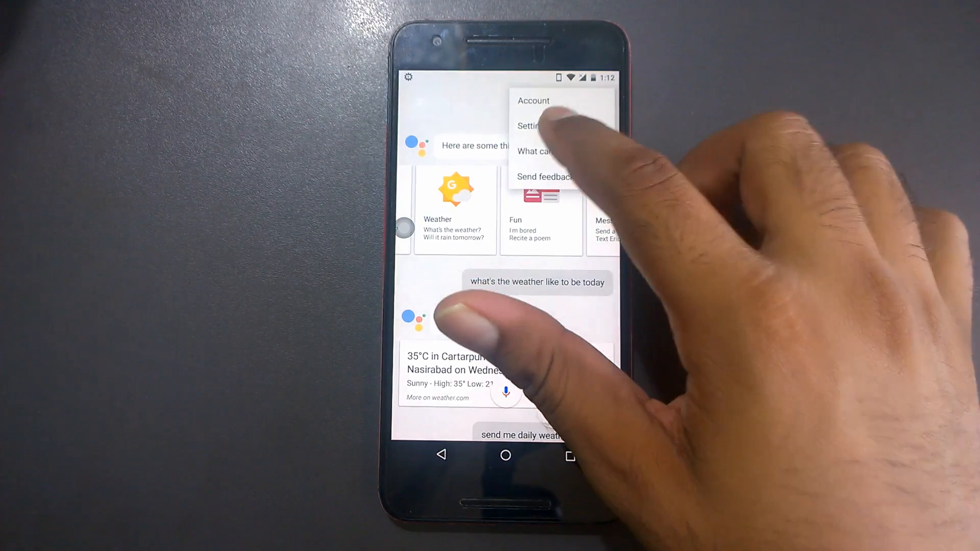
{"action": "left_click", "coordinate": [528, 126]}
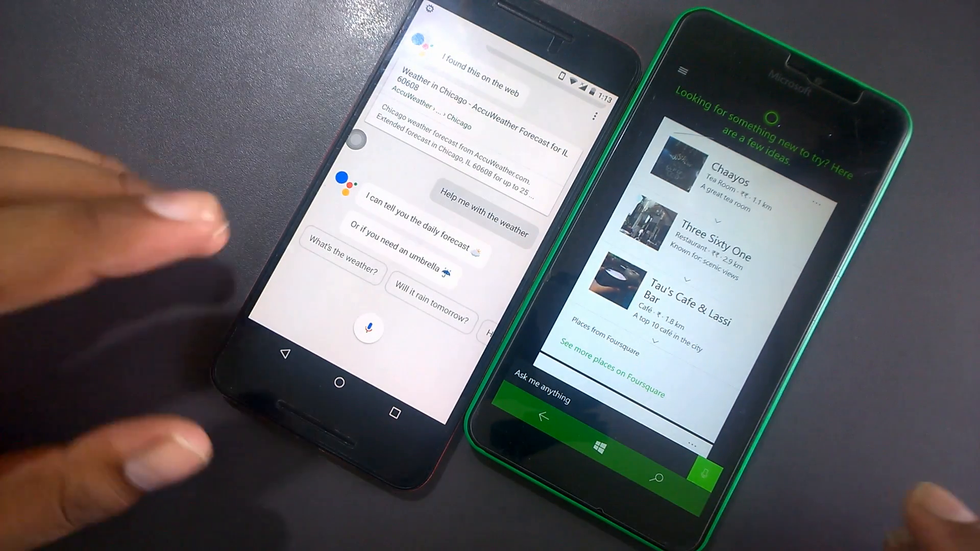
Step: Ask by voice what time it is in Tokyo, getting 04:43 PM, October 19, 2016
{"action": "left_click", "coordinate": [706, 475]}
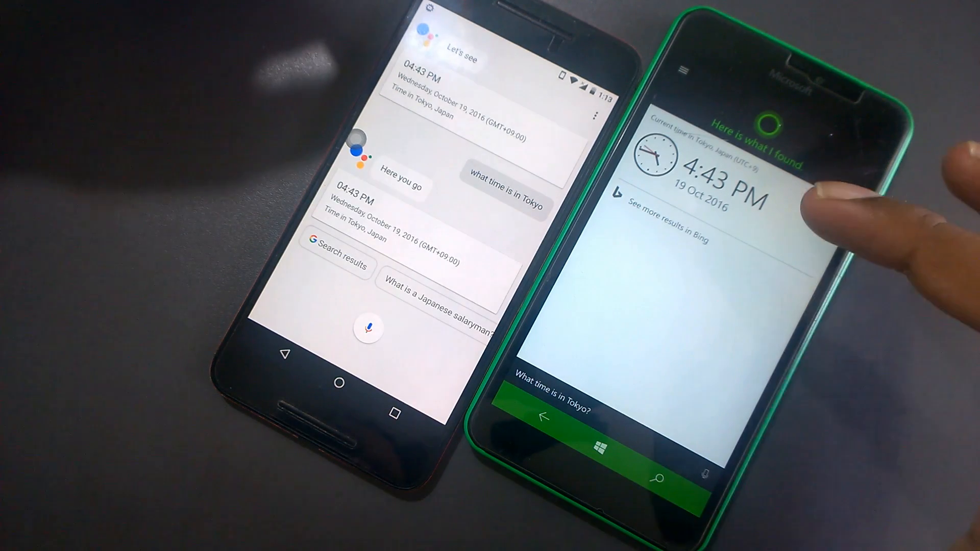
{"action": "mouse_move", "coordinate": [886, 344]}
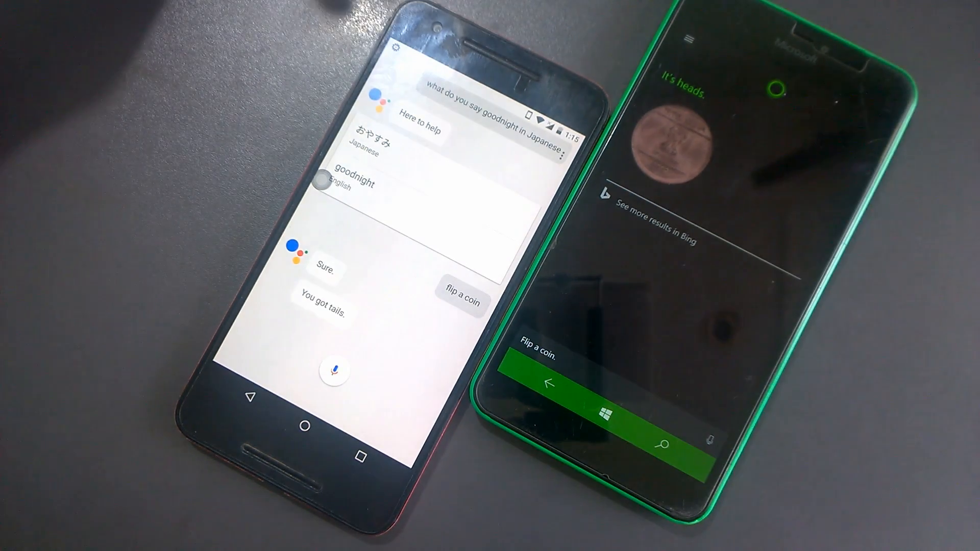
{"action": "mouse_move", "coordinate": [75, 175]}
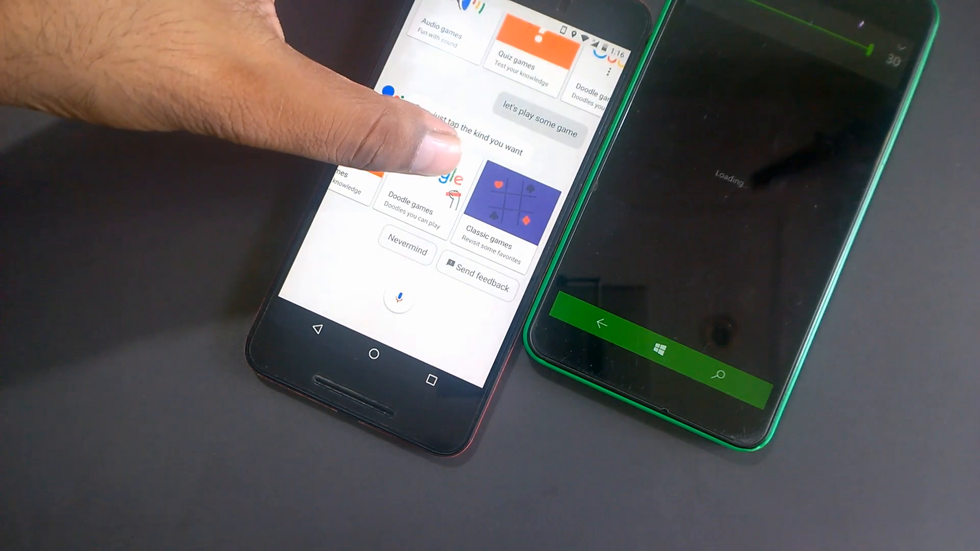
Step: Choose Doodle games from the Assistant's game categories
{"action": "left_click", "coordinate": [410, 200]}
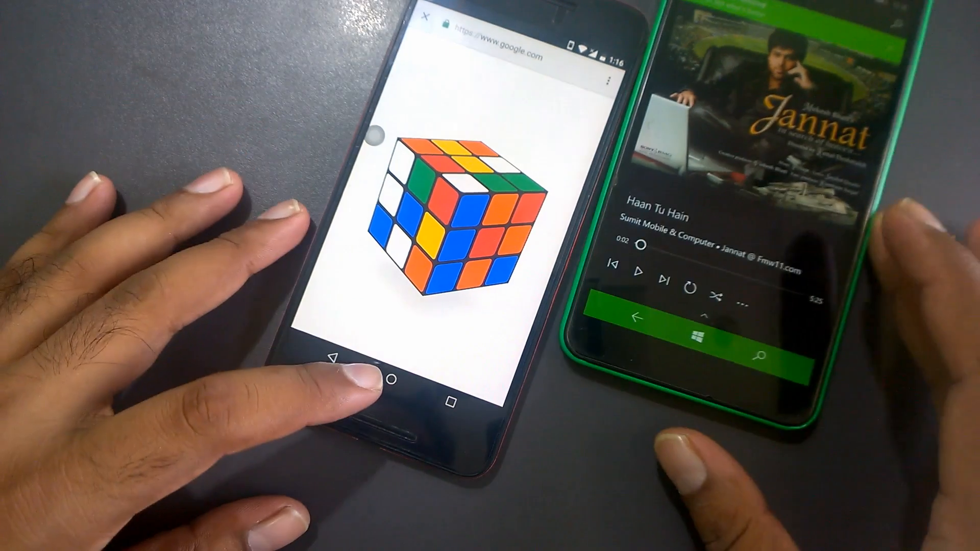
Step: Leave the Rubik's cube Doodle game and return to the home screen
{"action": "left_click", "coordinate": [391, 377]}
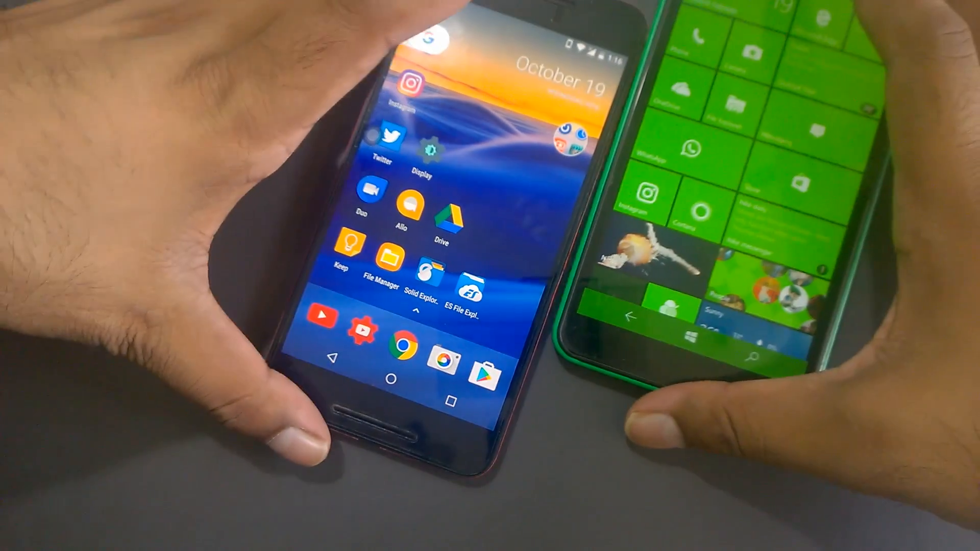